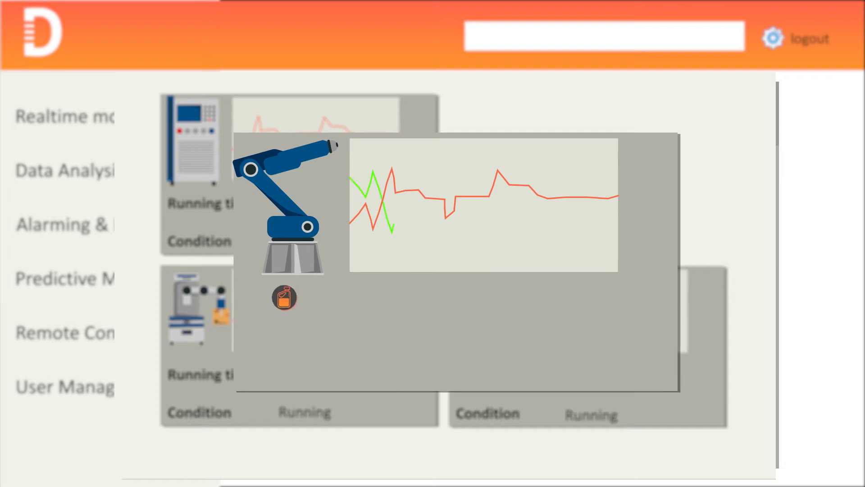
# - Enlarge the robotic arm's tile to show its condition trend chart over the machine tiles
pyautogui.click(284, 298)
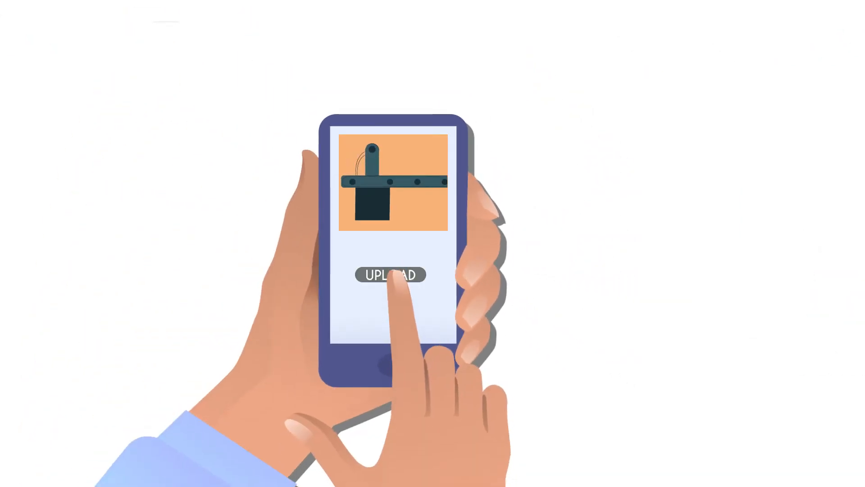
# - Upload the machine photo so it appears with a short text entry beneath it
pyautogui.click(390, 275)
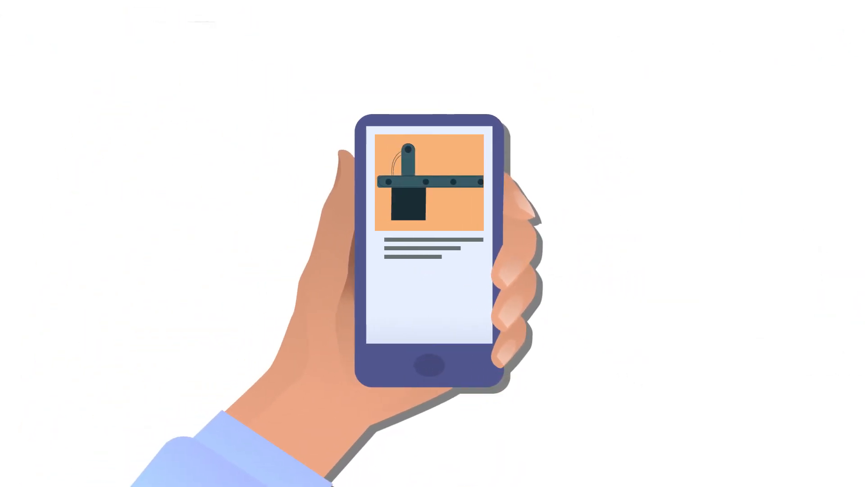